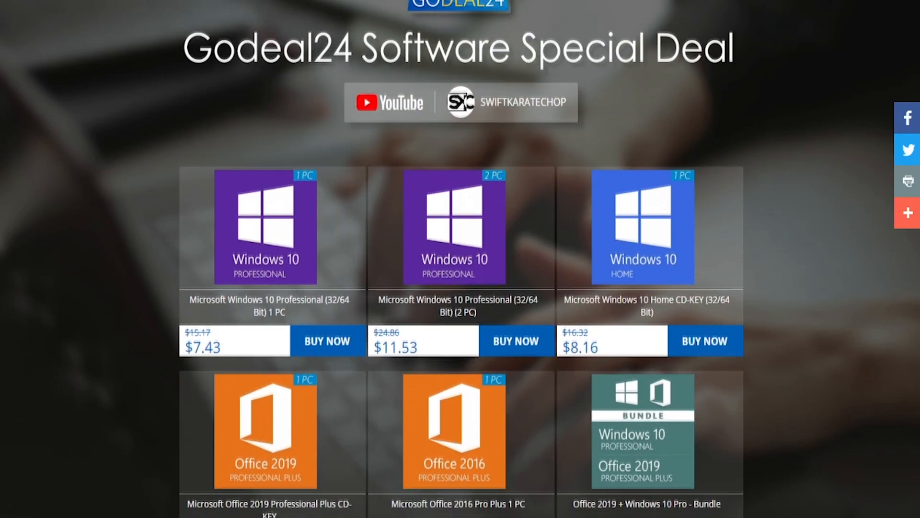
{"action": "scroll", "scroll_direction": "down", "scroll_amount": 3}
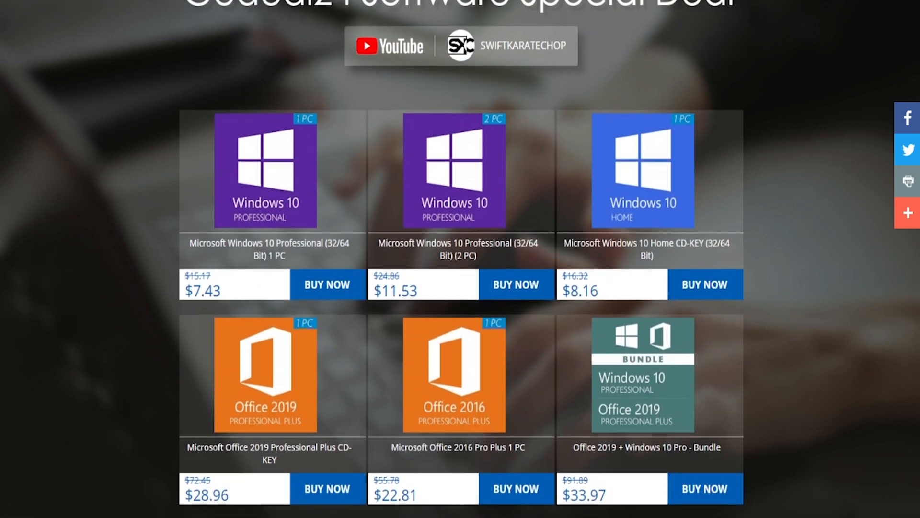
{"action": "scroll", "scroll_direction": "down", "scroll_amount": 3}
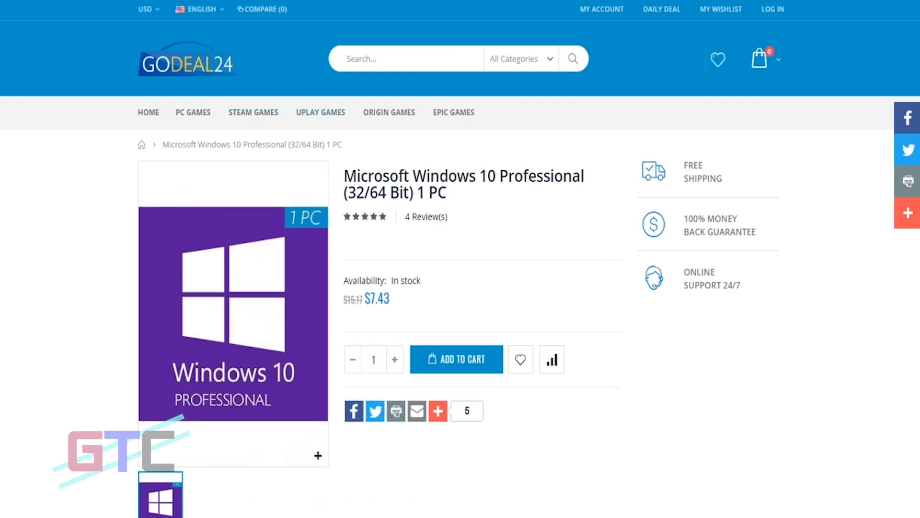
{"action": "scroll", "scroll_direction": "down", "scroll_amount": 3}
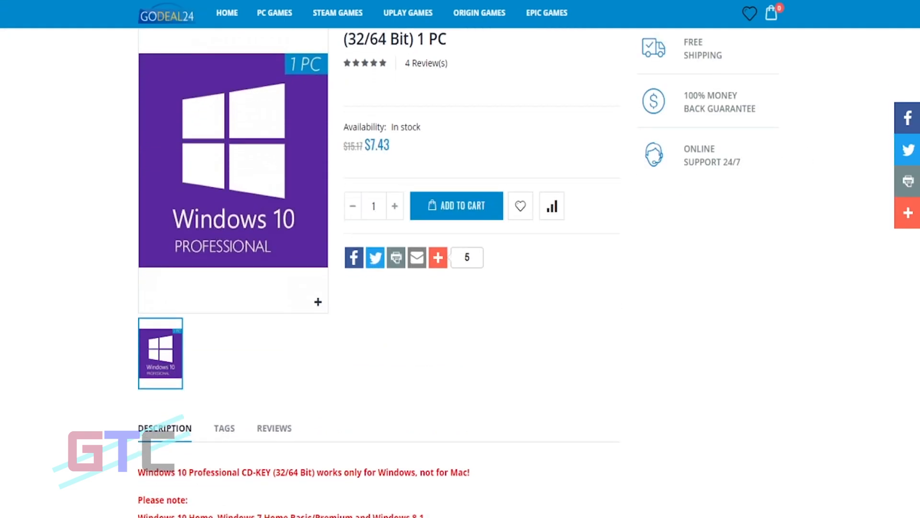
{"action": "scroll", "scroll_direction": "down", "scroll_amount": 3}
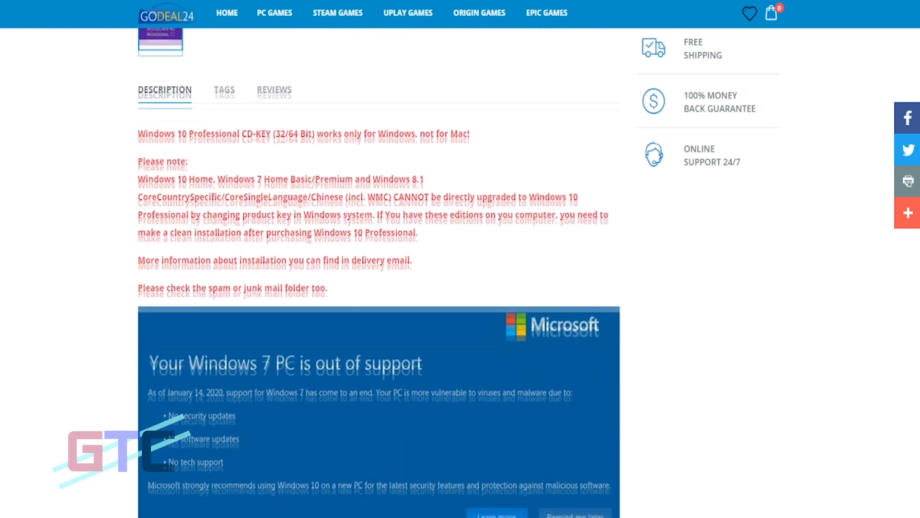